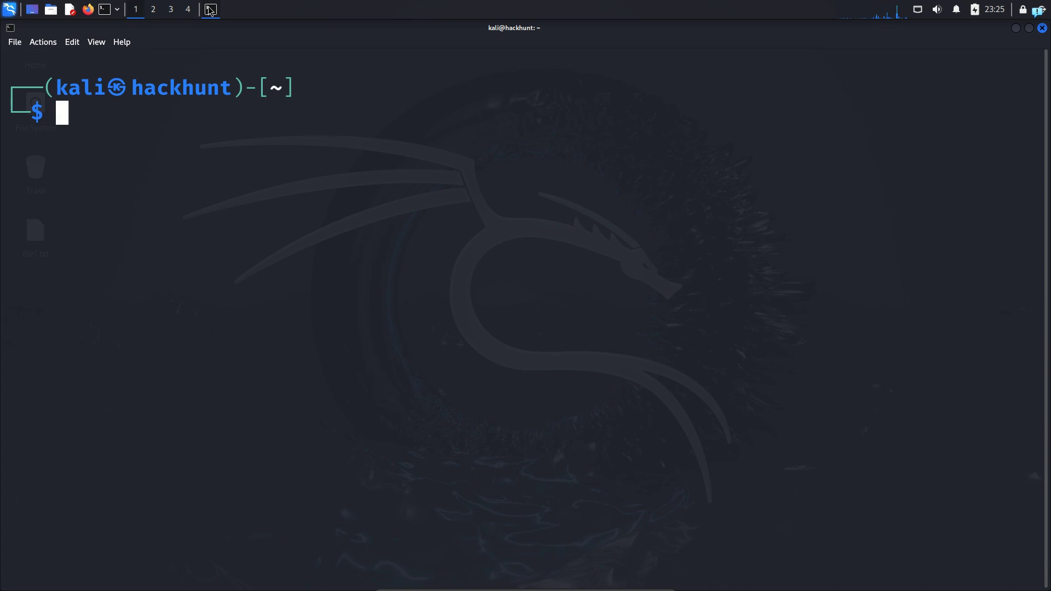
mouse_move(233, 183)
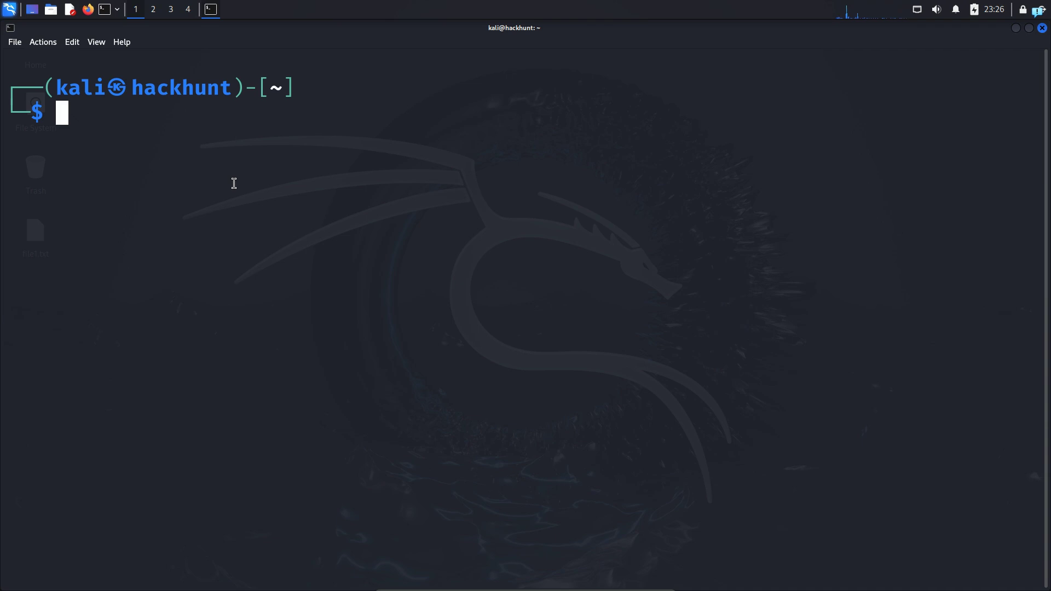
- Check whether locate is installed with `command -v locate`
type("command -v locate")
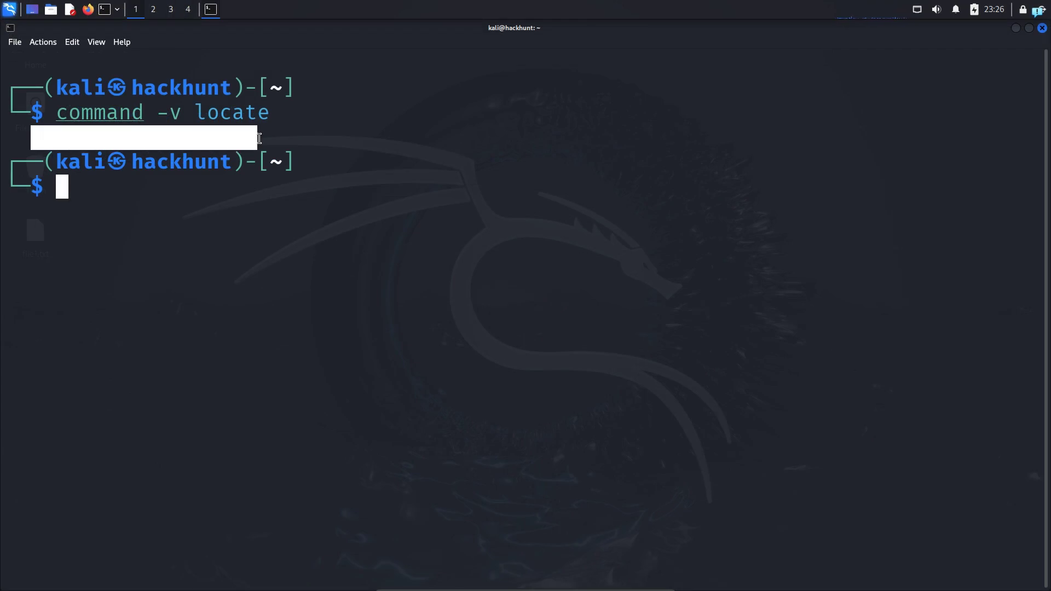
mouse_move(209, 177)
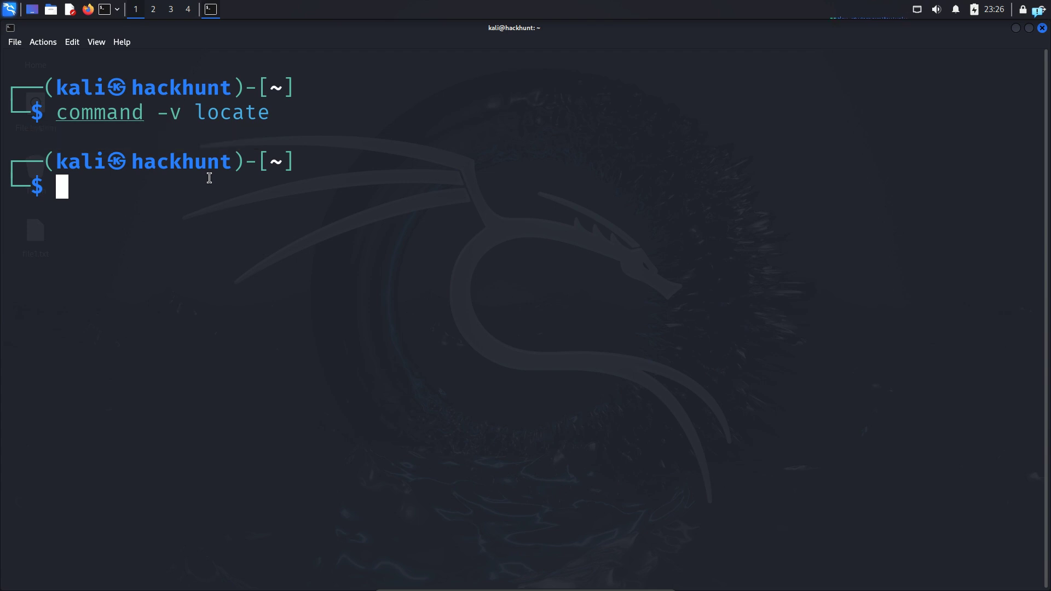
- Install the plocate package with apt and clear the terminal
type("sudo apt autoremove plocate")
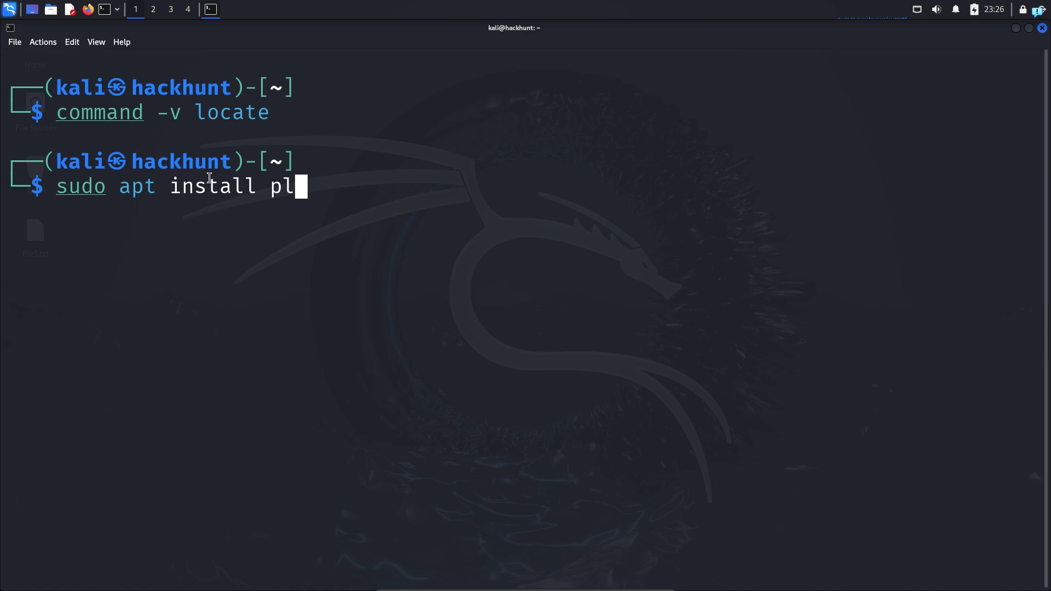
type("ocate -y")
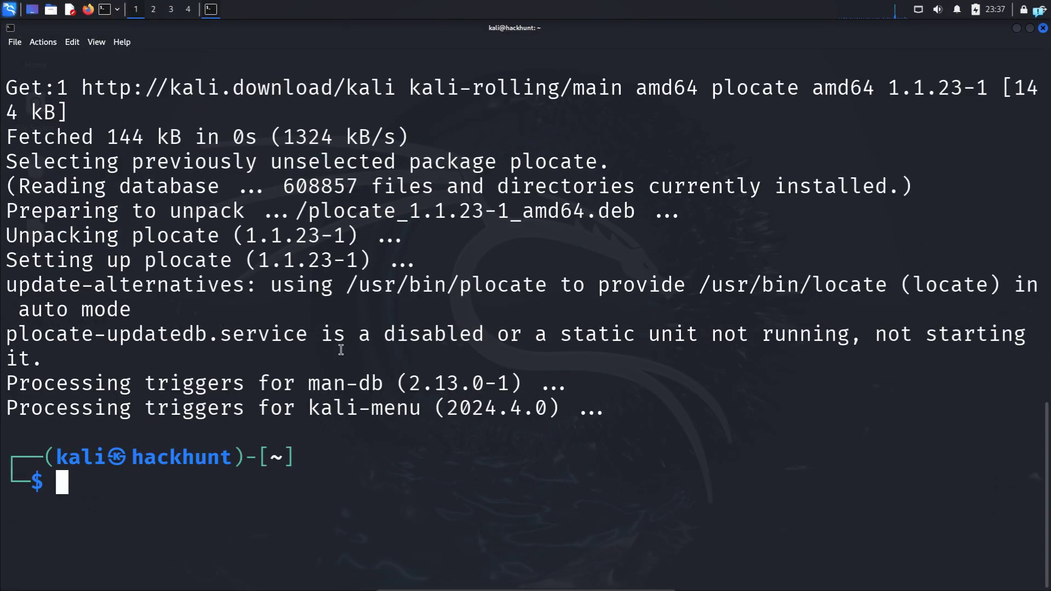
type("clear")
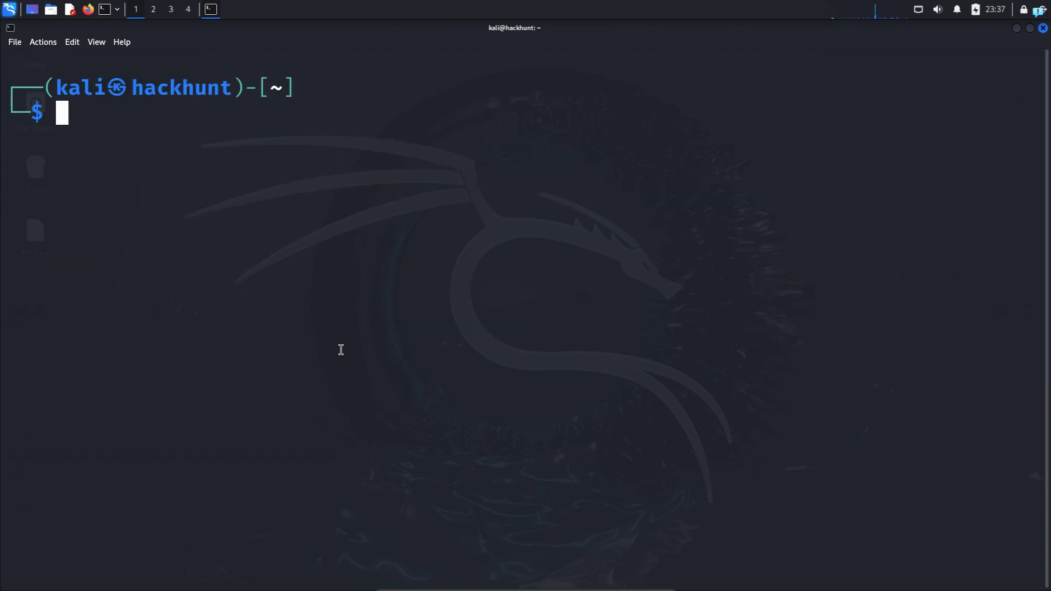
- Build the locate file database by running `sudo updatedb`
type("sudo apt install plocate -y")
type("sudo updatedb")
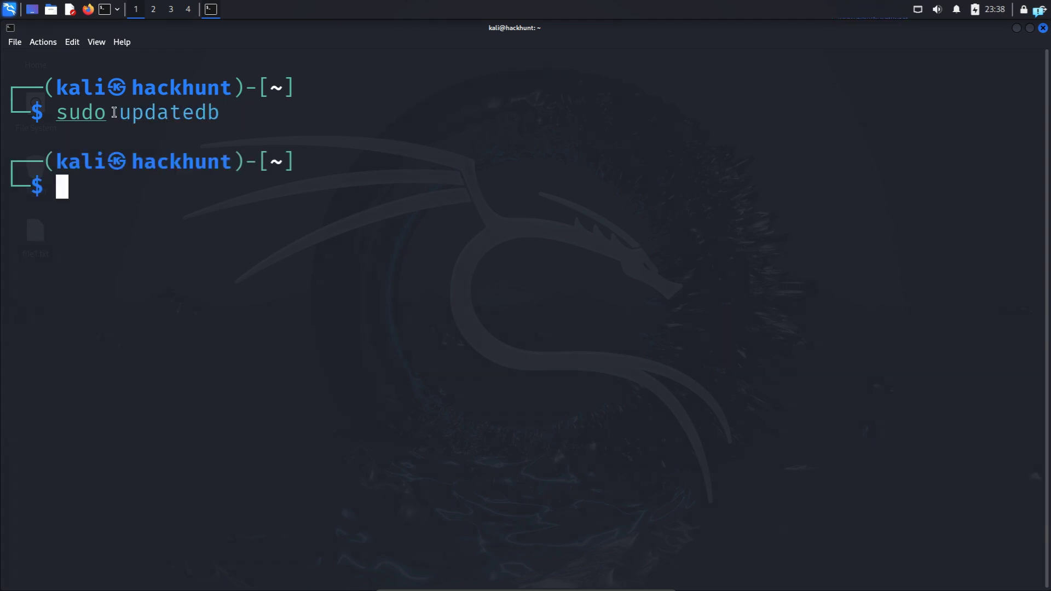
double_click(170, 112)
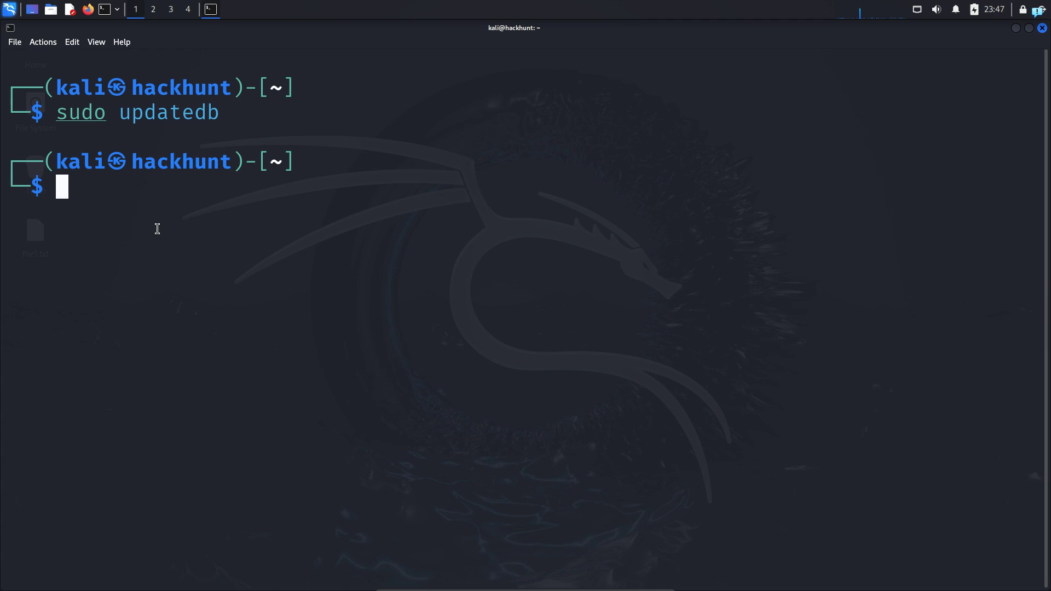
- Locate file1.txt and select its found path /home/kali/Desktop/file1.txt
type("locate file1.txt")
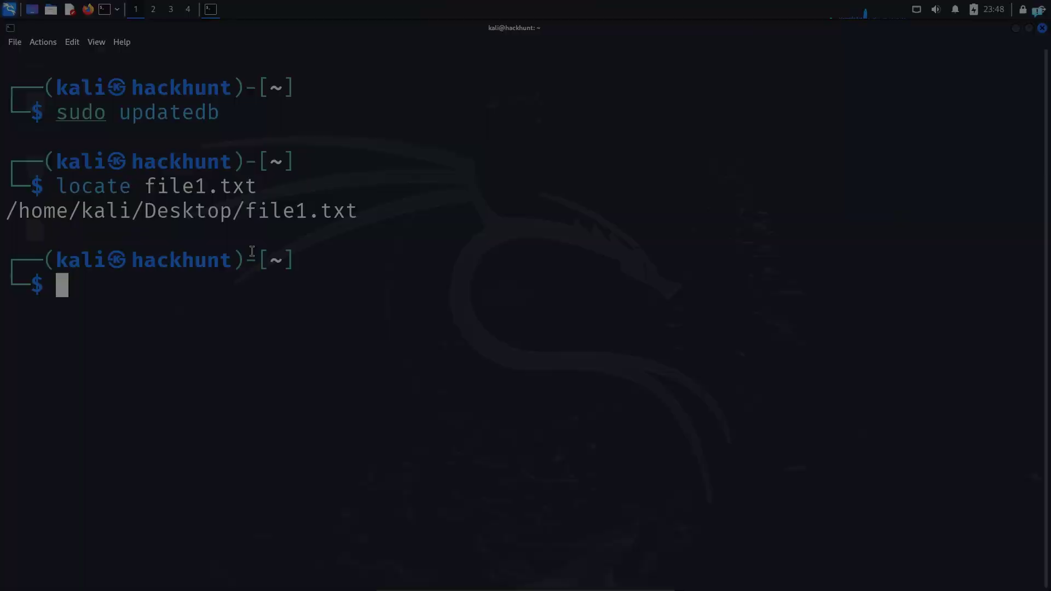
double_click(302, 211)
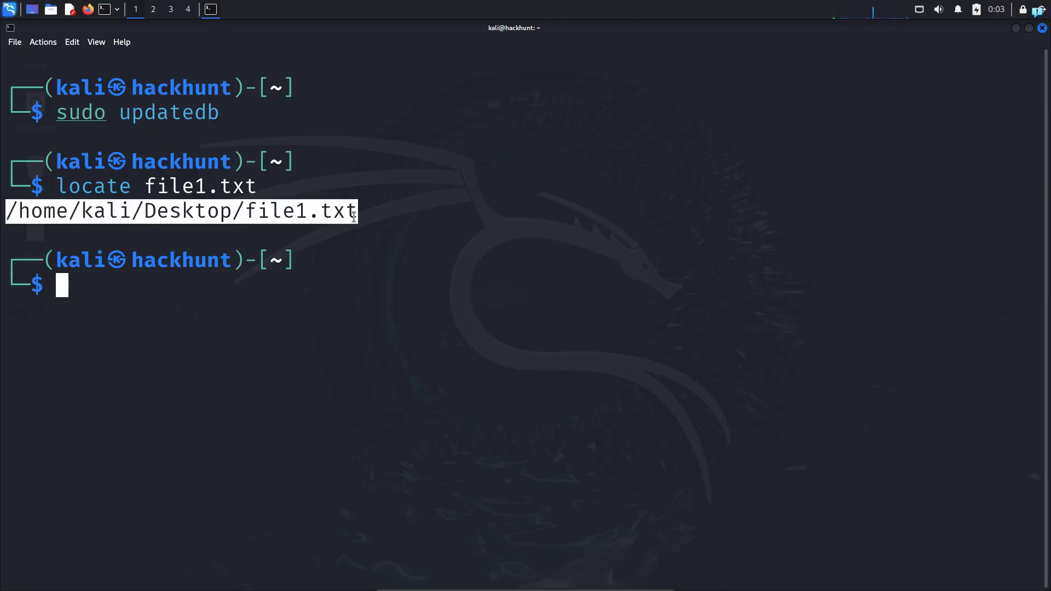
double_click(188, 212)
type("locate -i F")
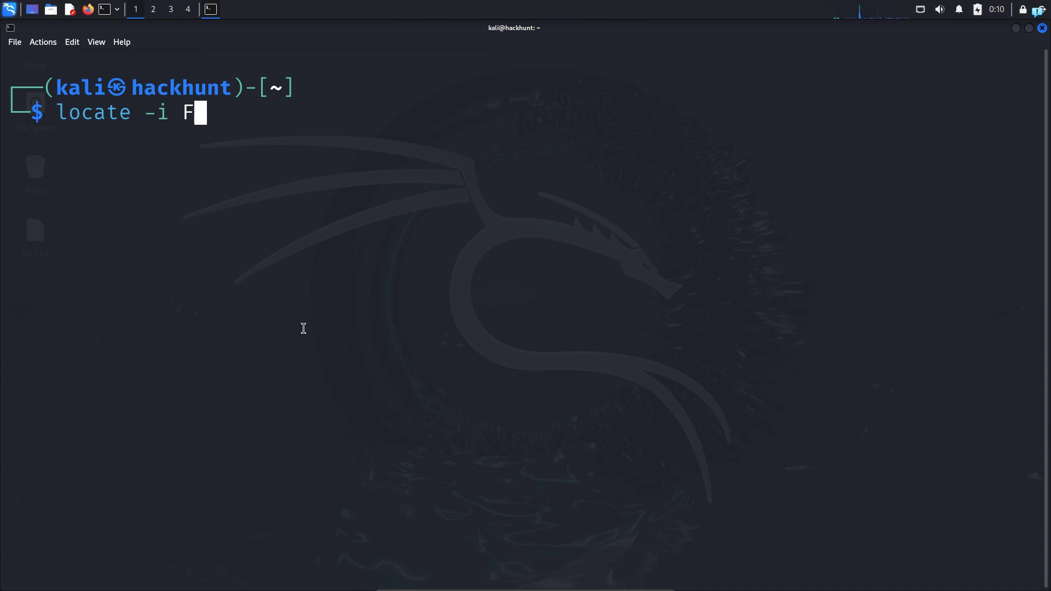
- Compare case-insensitive `locate -i FiLe1.txt` with case-sensitive `locate FiLe1.txt`
type("iLe1.txt")
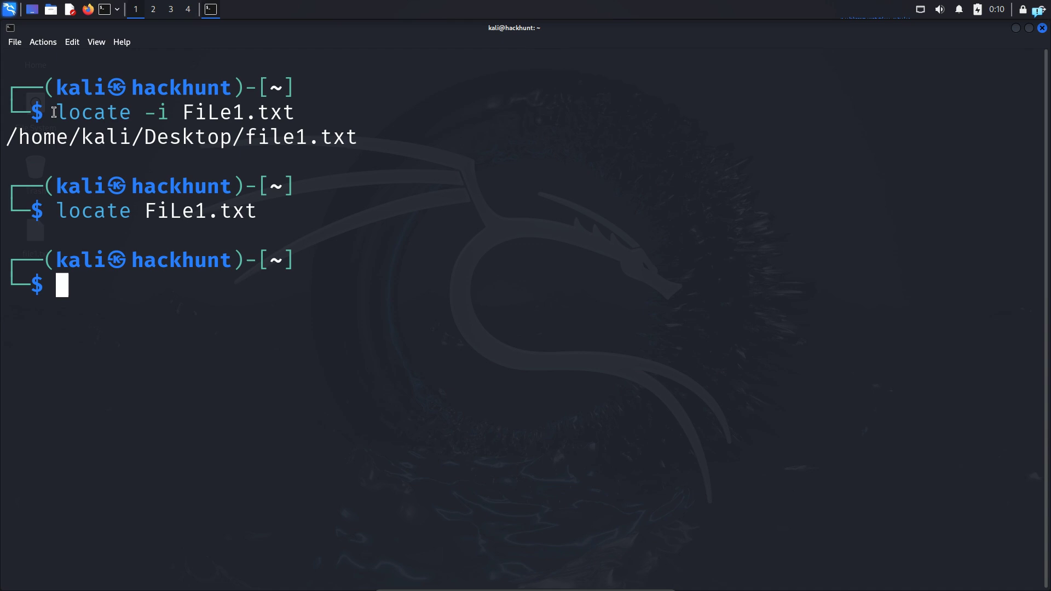
left_click_drag(53, 113, 295, 113)
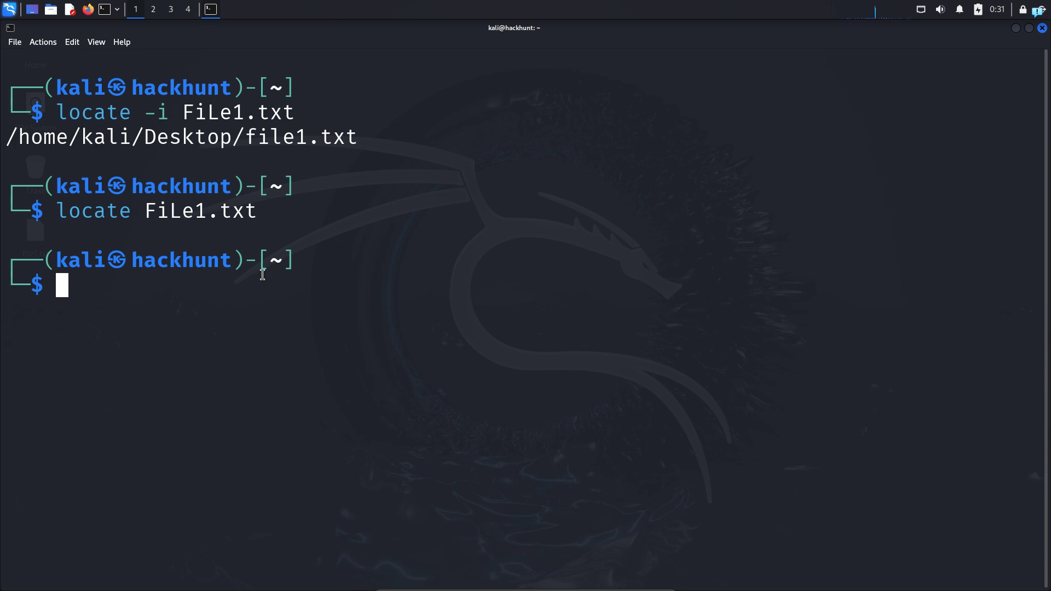
key("Up")
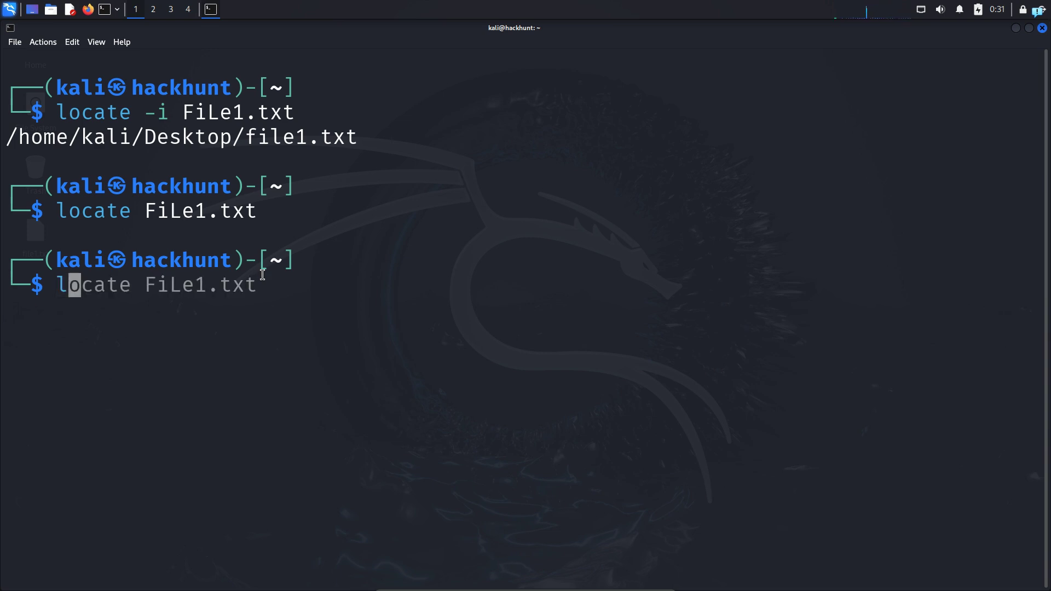
- Search for all .txt files with `locate *.txt` and scroll through the results
type("*.txt")
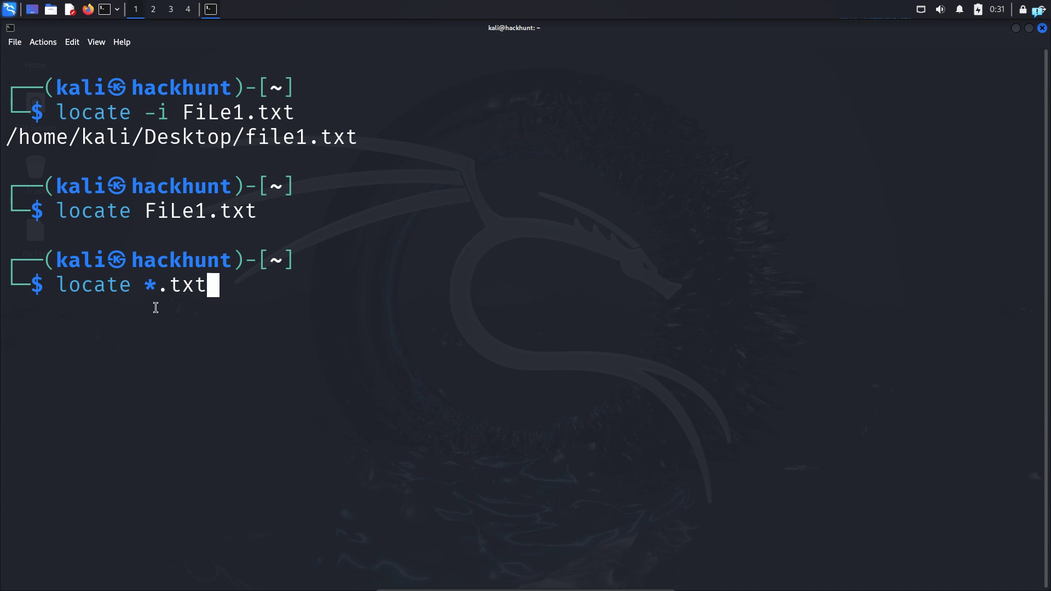
mouse_move(149, 290)
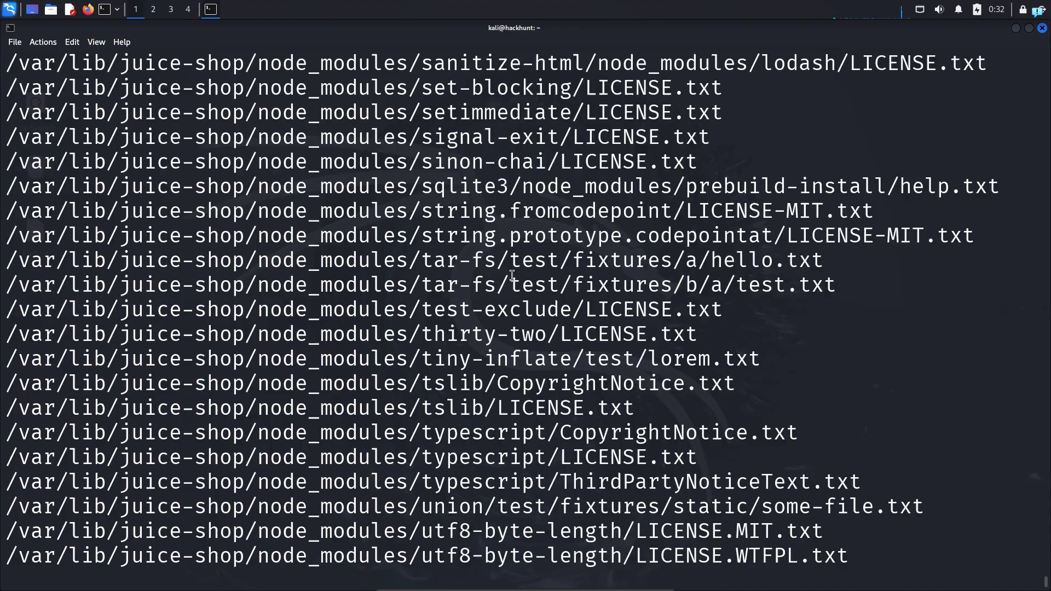
scroll("down", 3)
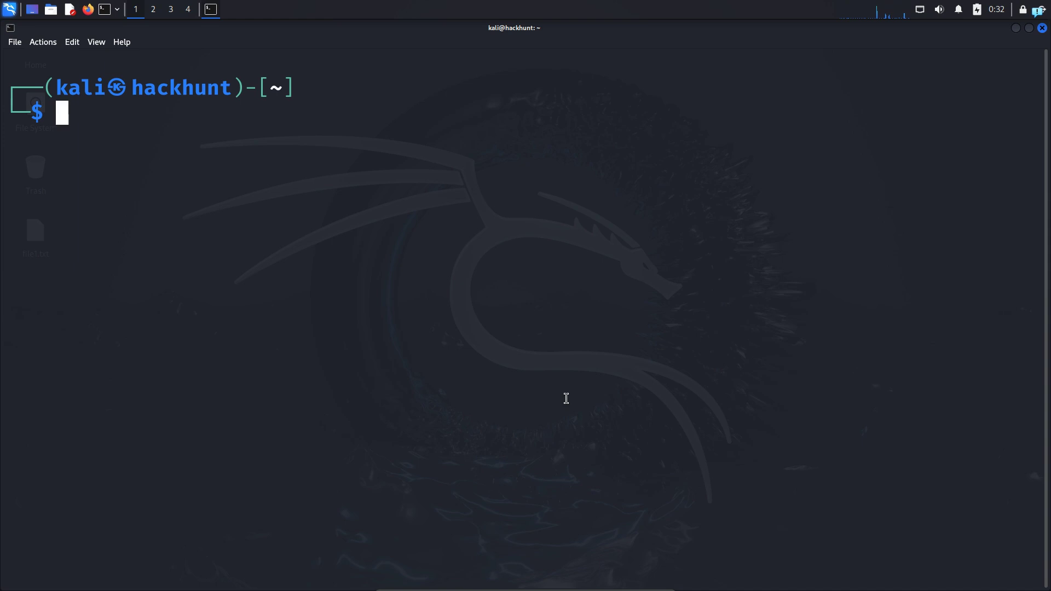
- List .log files with locate, including metasploit-framework mkmf.log, then clear the screen
type("locate *.txt")
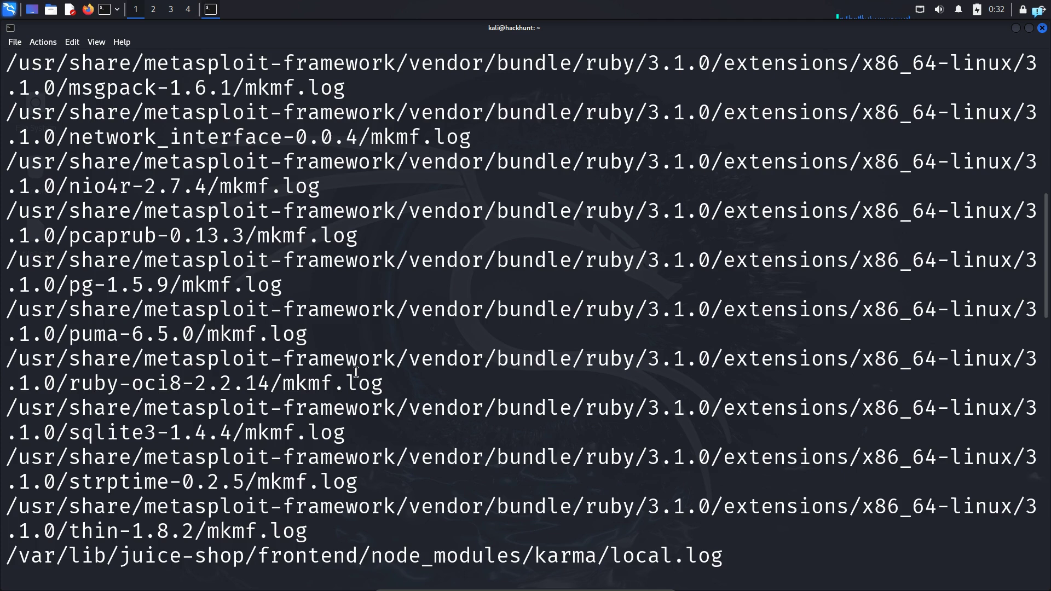
type("clear")
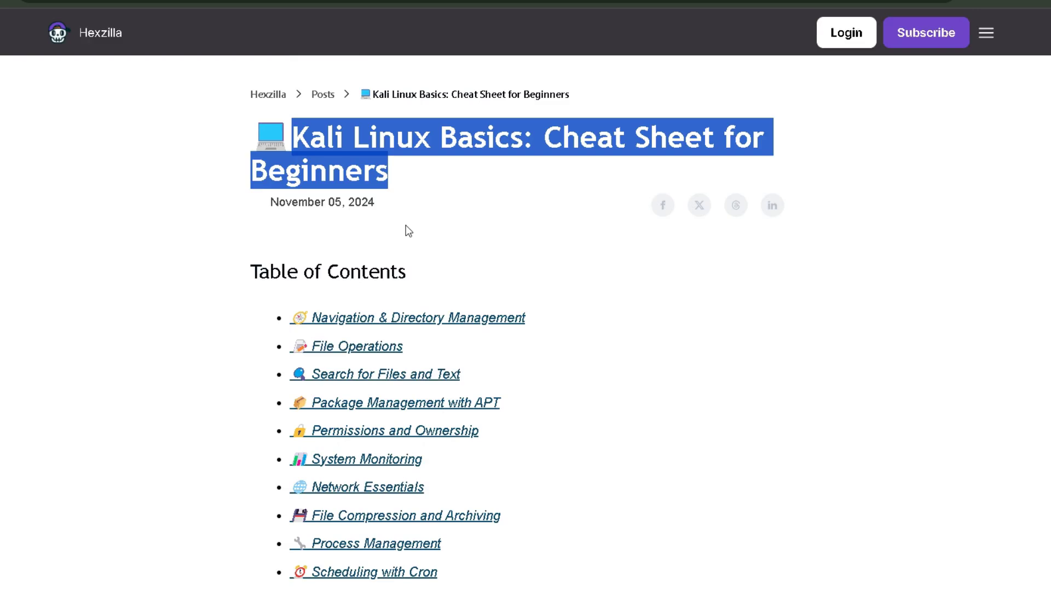
- Scroll the Hexzilla cheat sheet's command tables down to the chmod permission examples
scroll("down", 3)
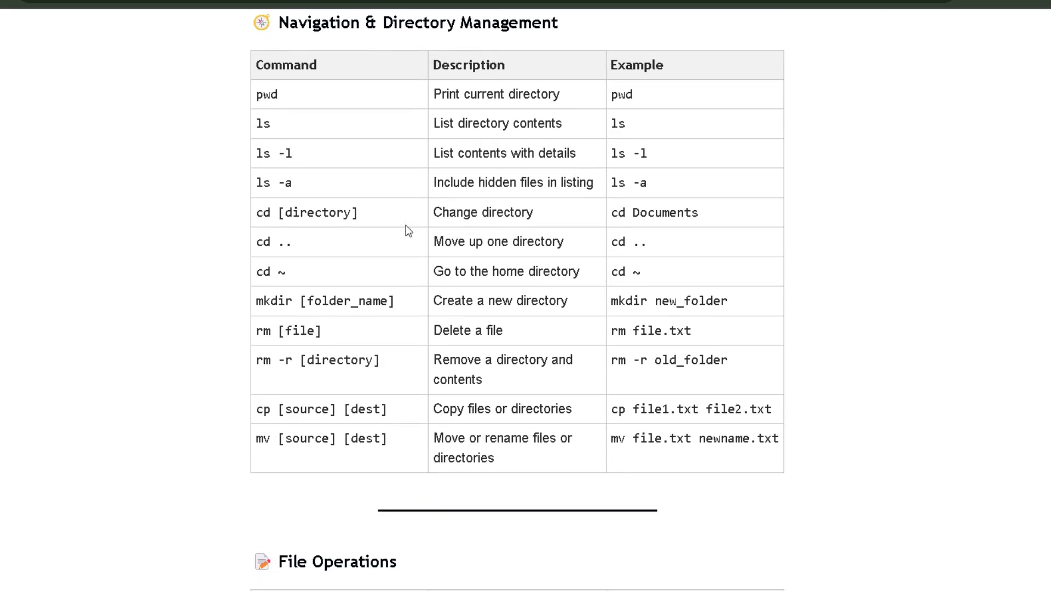
scroll("down", 3)
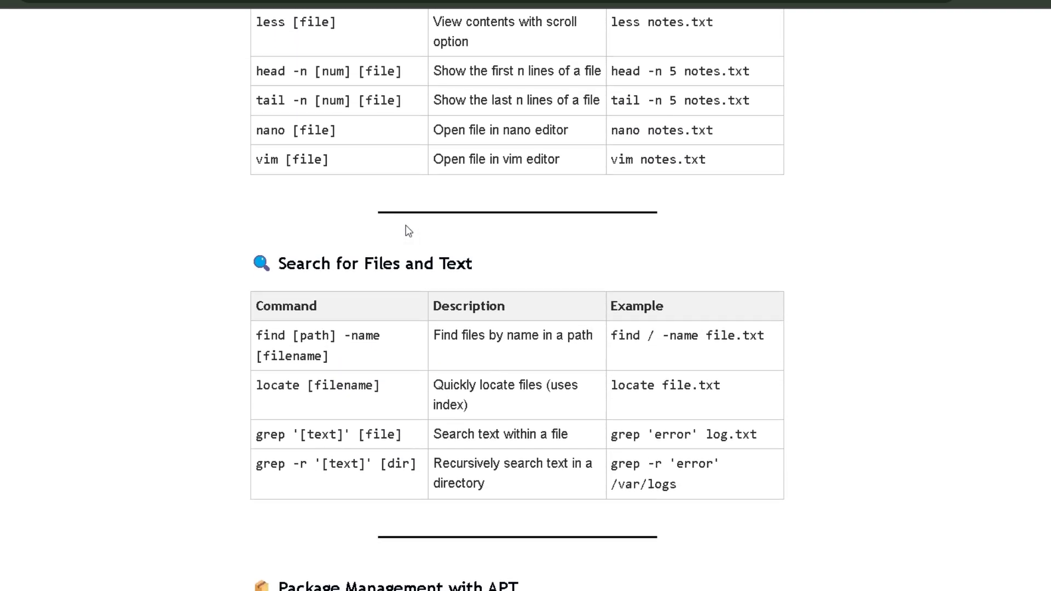
scroll("down", 3)
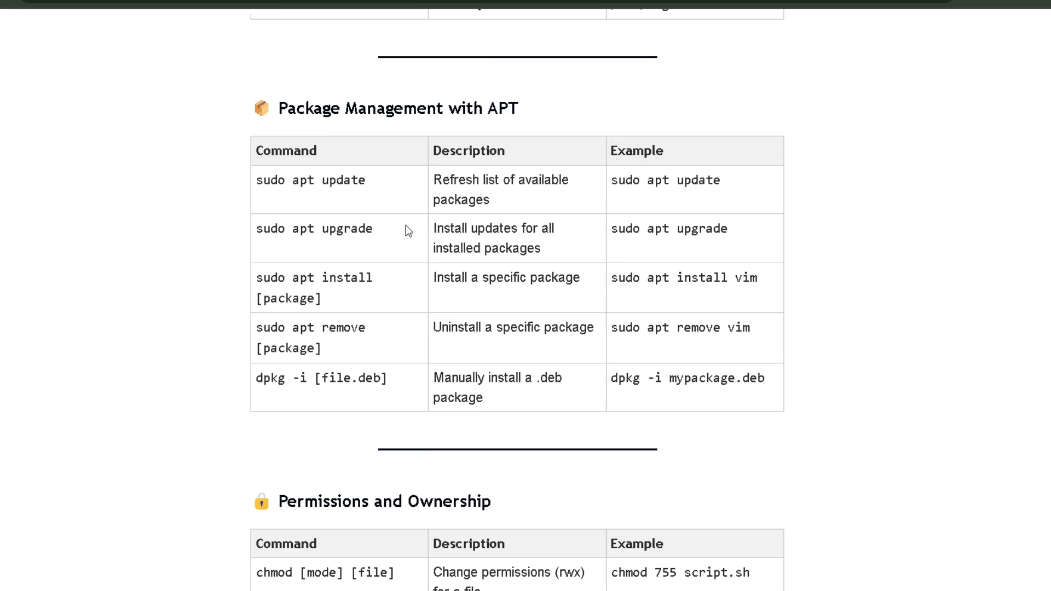
scroll("down", 3)
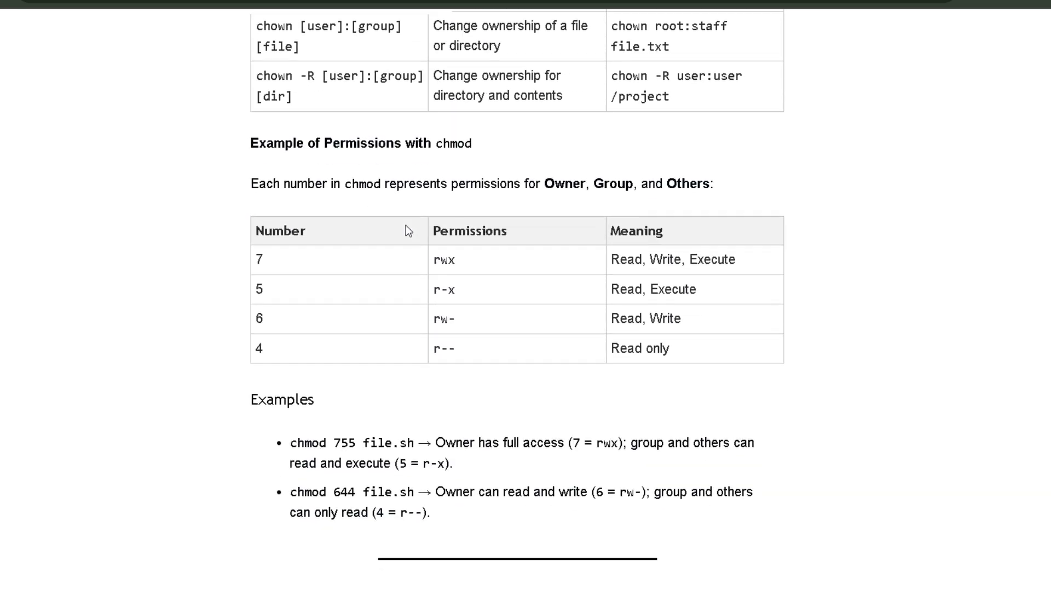
scroll("down", 3)
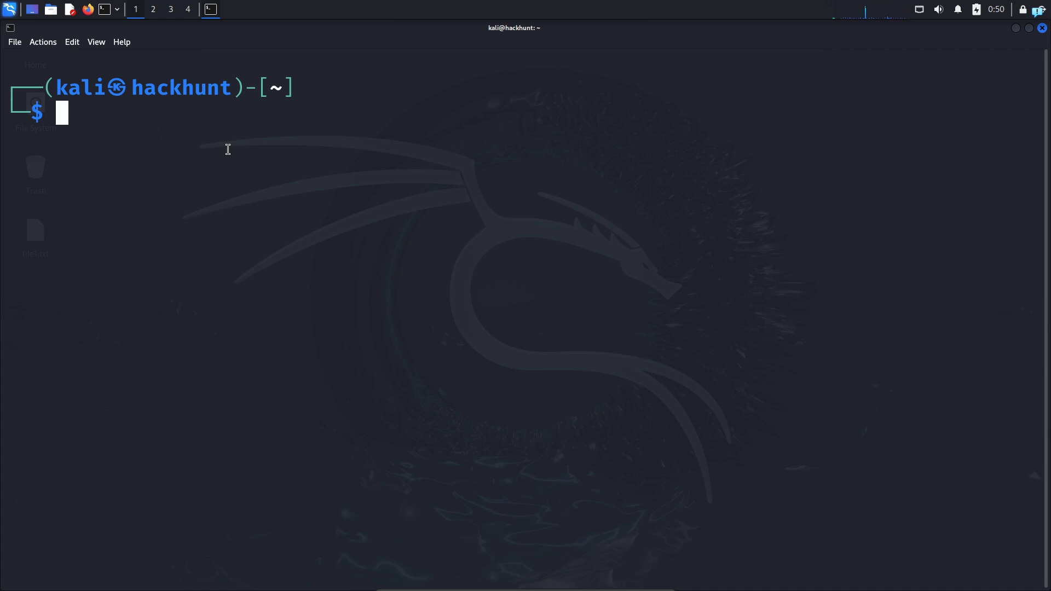
- Locate rockyou.txt, change into /usr/share/wordlists, and list its wordlists
type("locate rockyou.txt")
type("cd /usr/share/wordlists/")
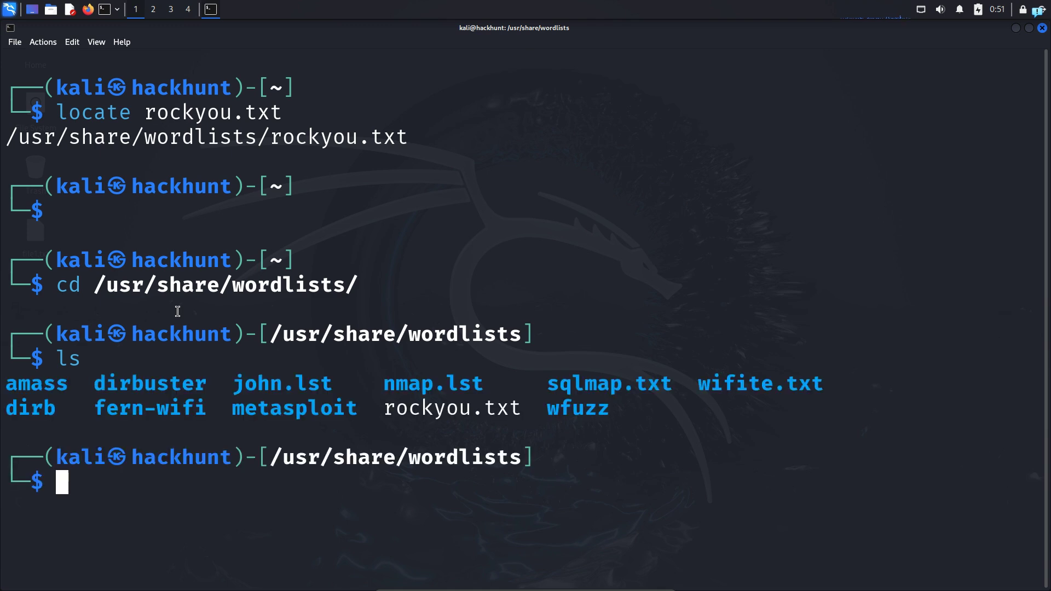
type("cat r")
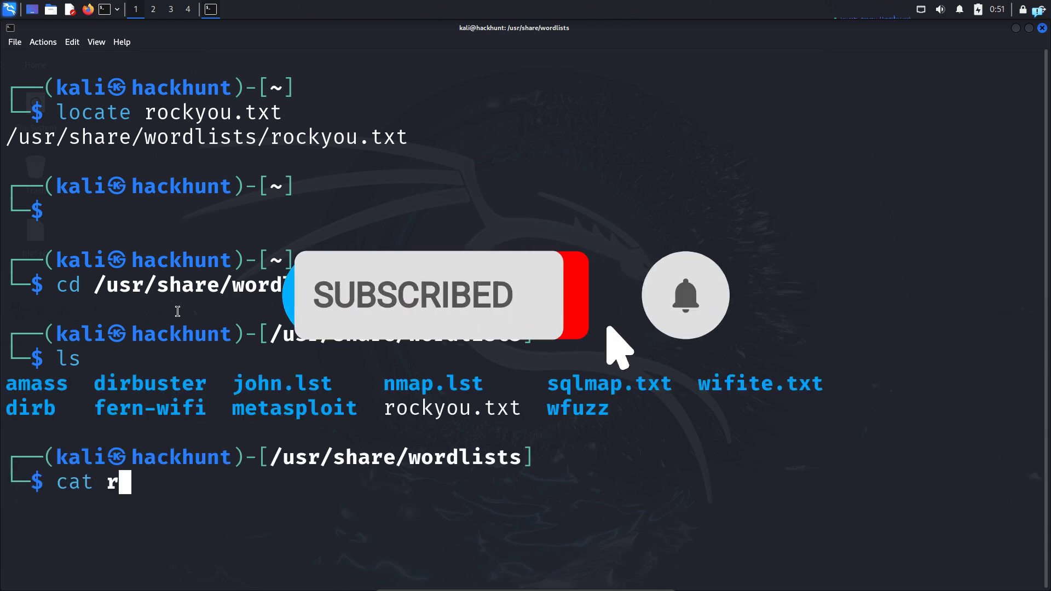